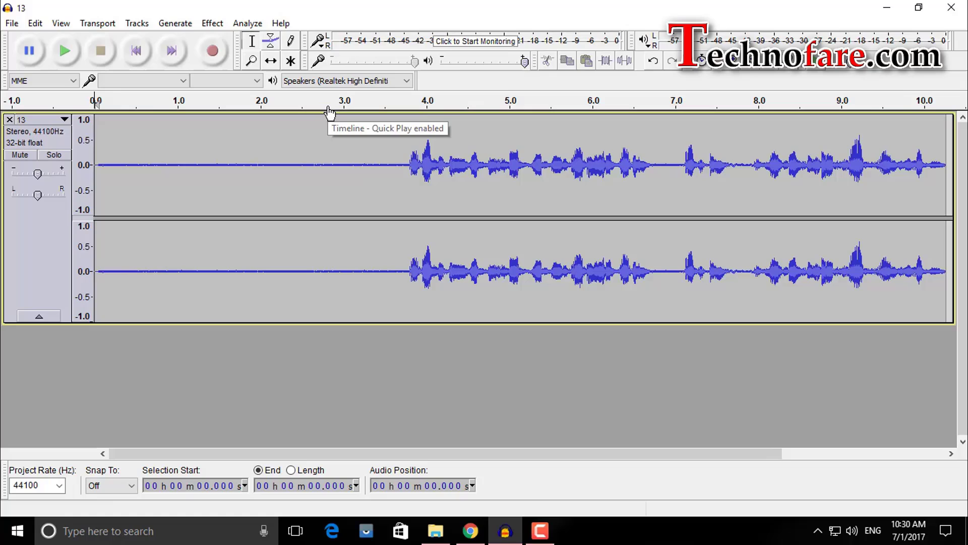
pyautogui.moveTo(373, 170)
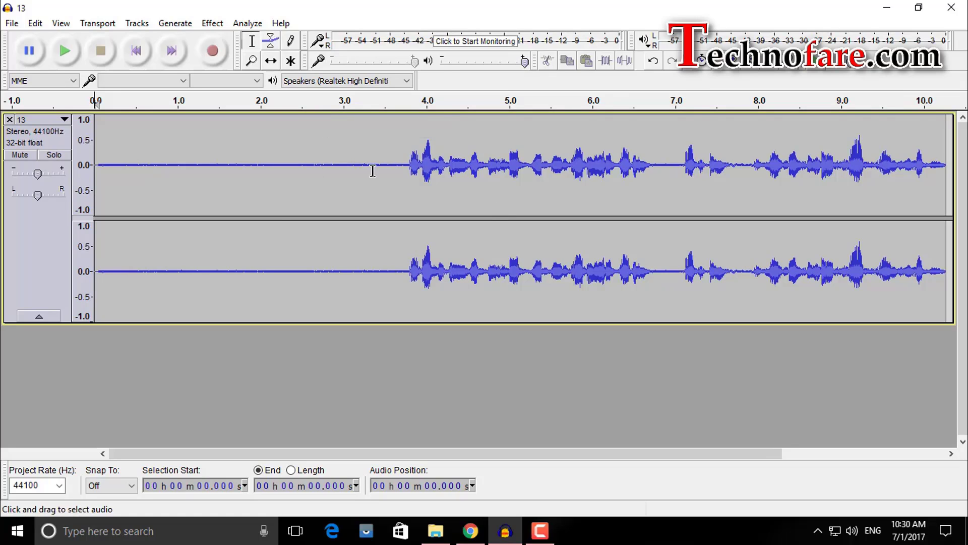
pyautogui.moveTo(355, 293)
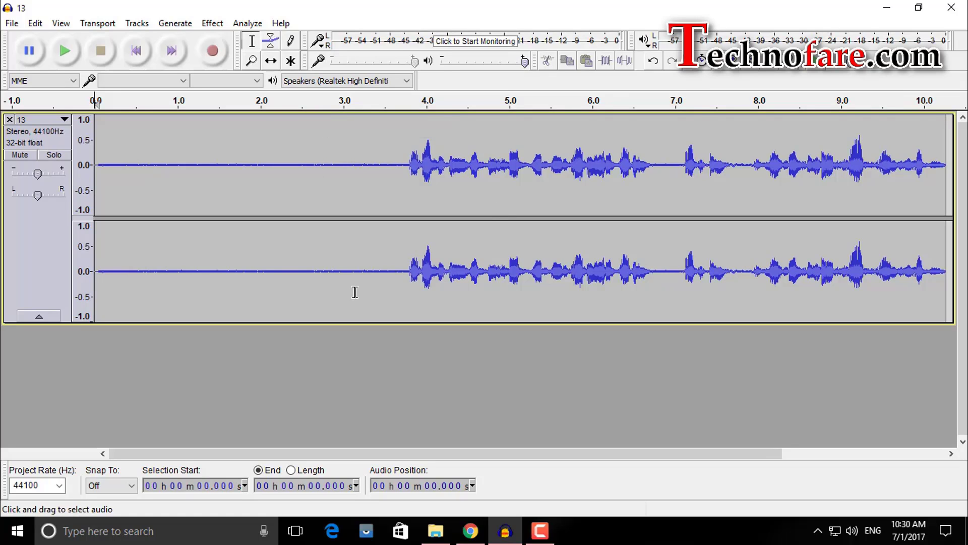
pyautogui.moveTo(393, 192)
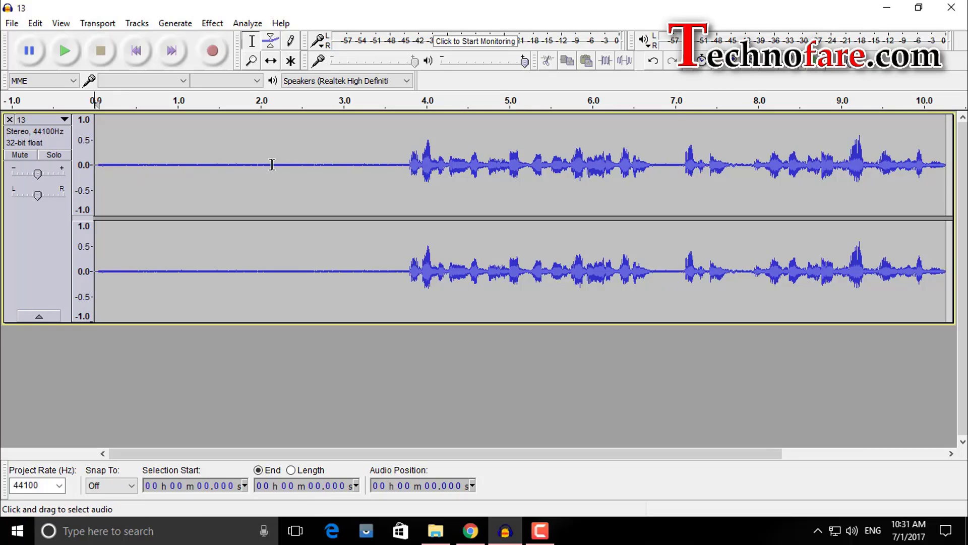
pyautogui.moveTo(344, 110)
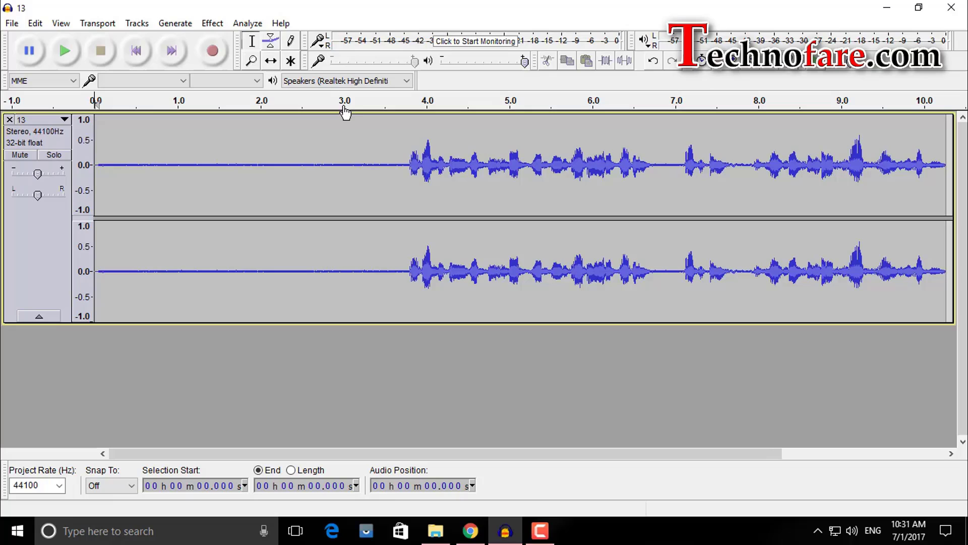
pyautogui.moveTo(350, 112)
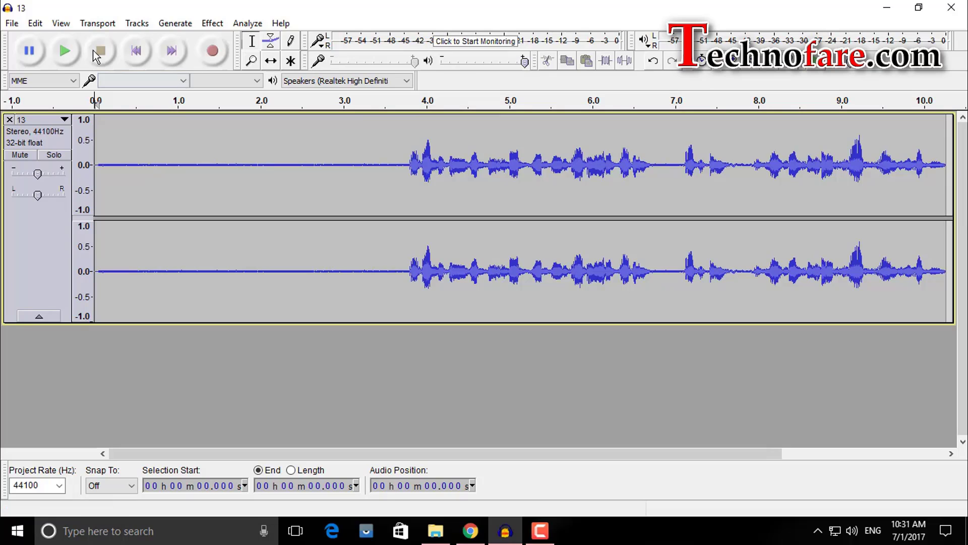
# Step: Stop playback, select the noise-only first 3.8 seconds and bring up the Effect menu
pyautogui.click(64, 50)
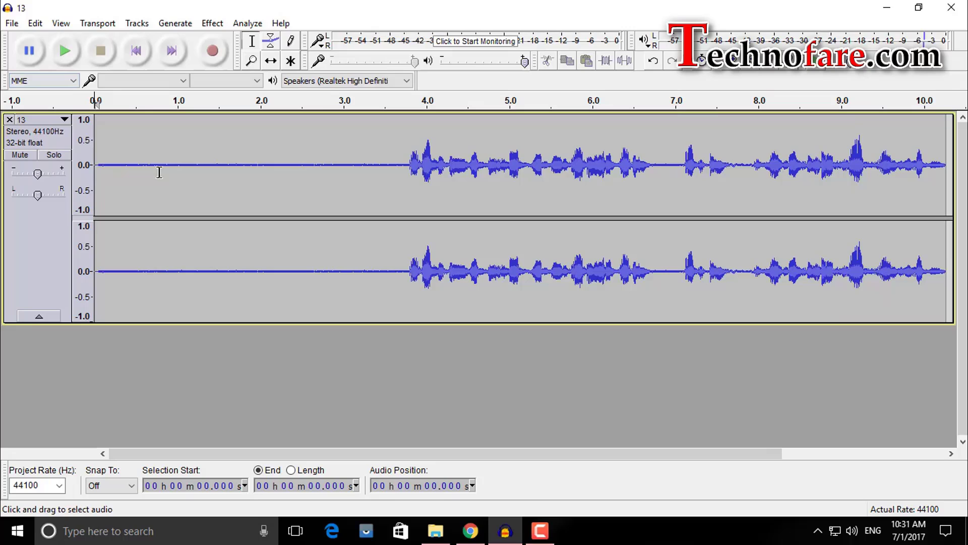
pyautogui.moveTo(343, 173); pyautogui.dragTo(407, 173)
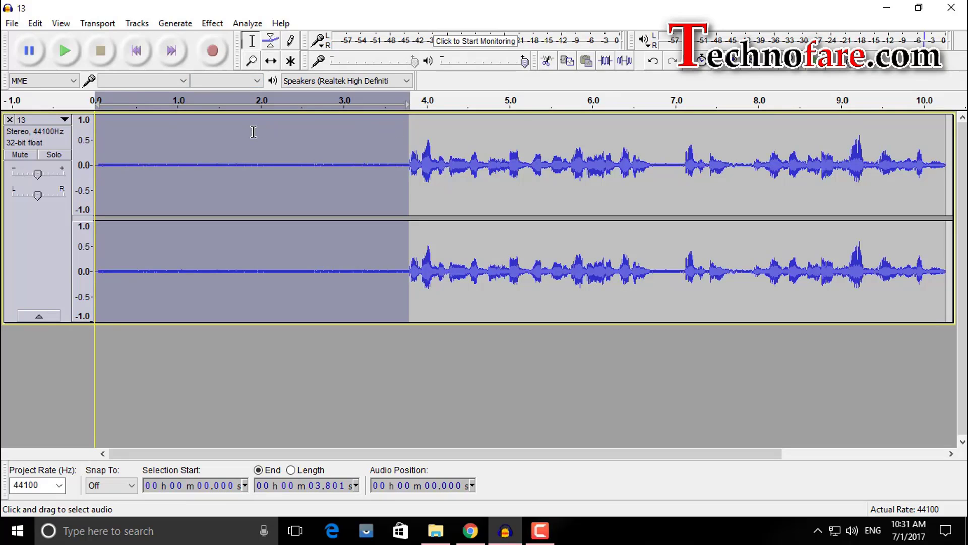
pyautogui.click(211, 22)
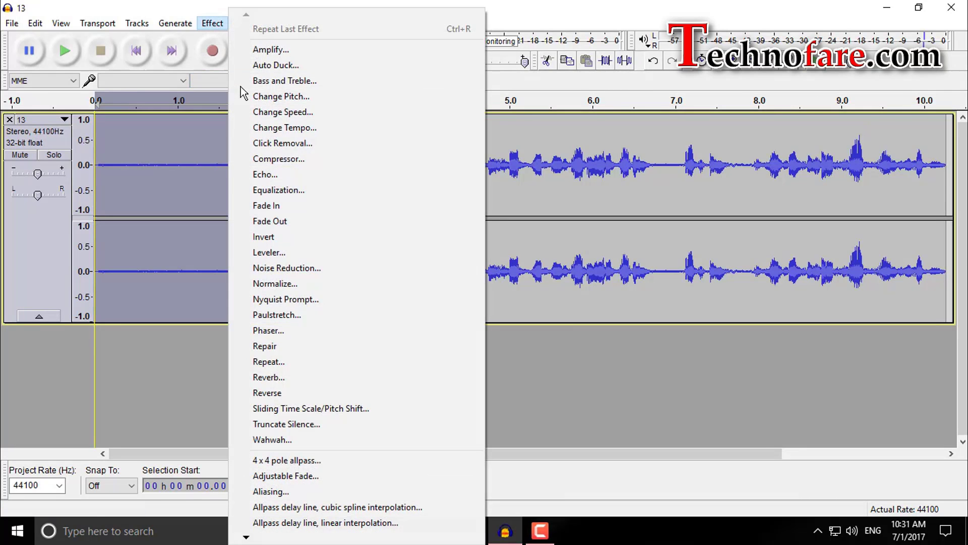
# Step: Launch the Noise Reduction effect on the selected silent opening
pyautogui.click(287, 268)
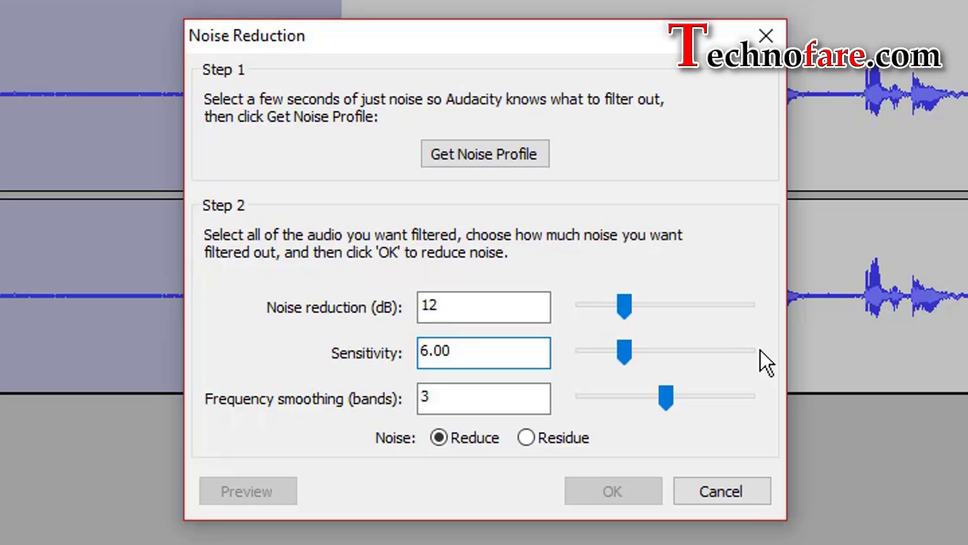
pyautogui.moveTo(763, 384)
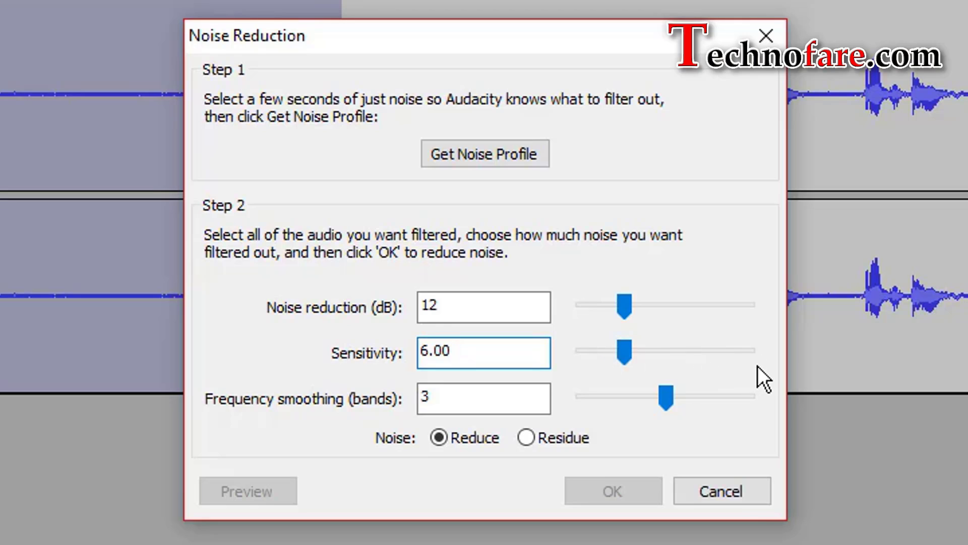
pyautogui.moveTo(604, 355)
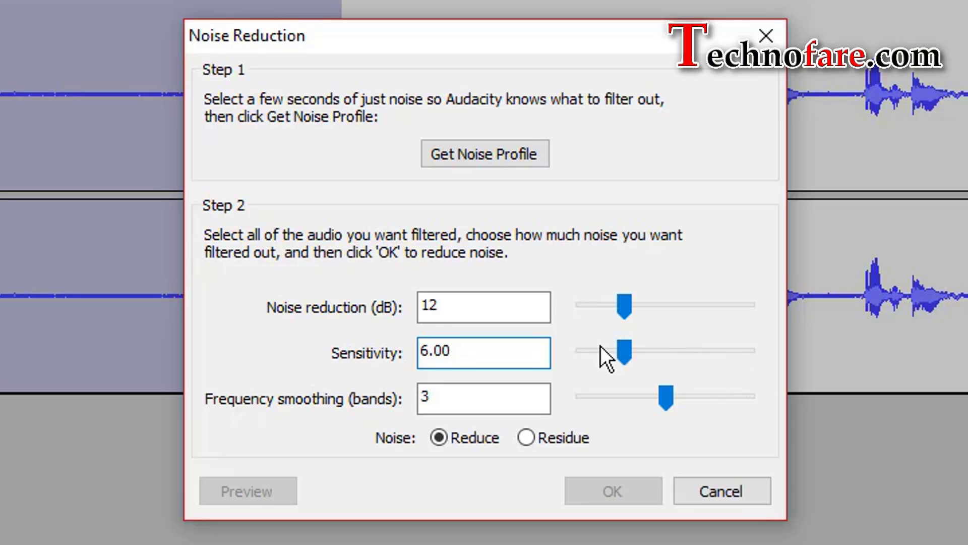
pyautogui.moveTo(587, 367)
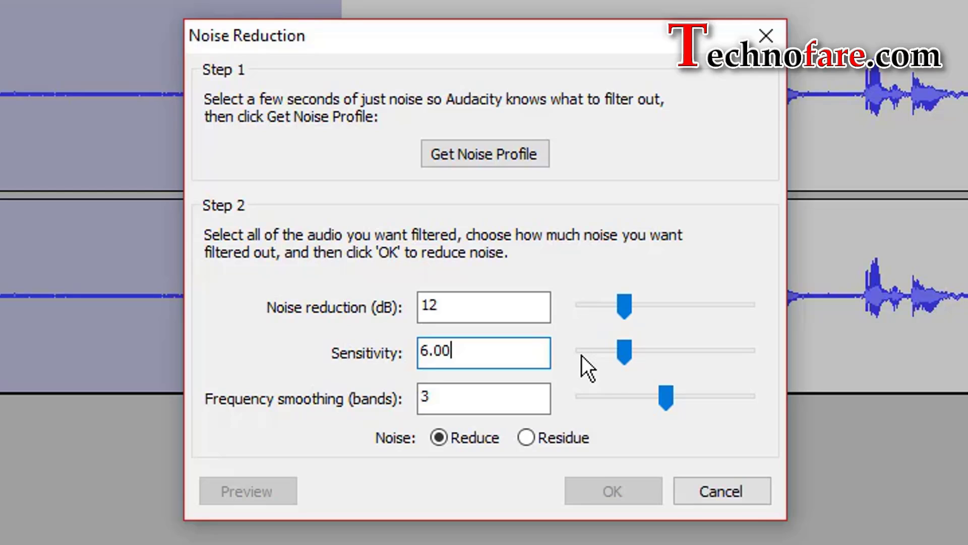
pyautogui.moveTo(593, 369)
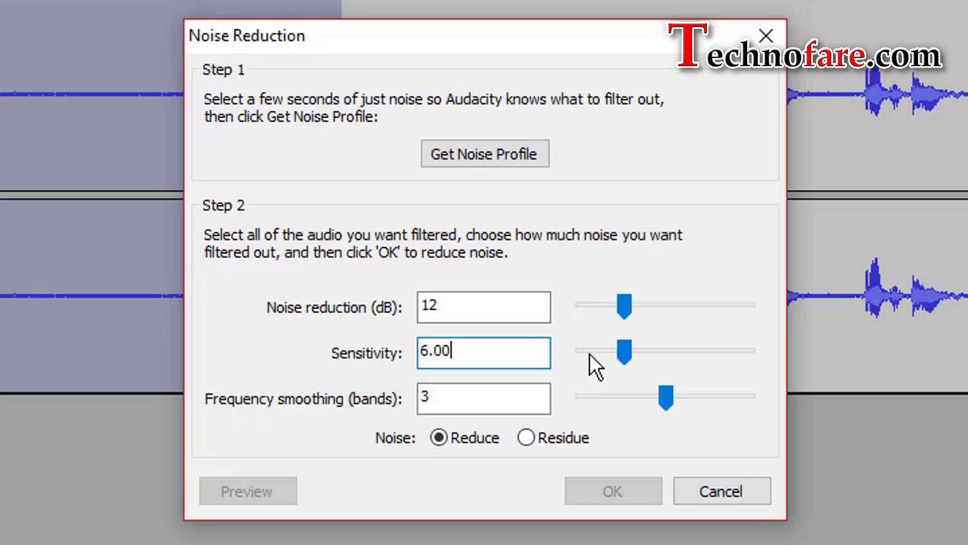
pyautogui.moveTo(580, 361)
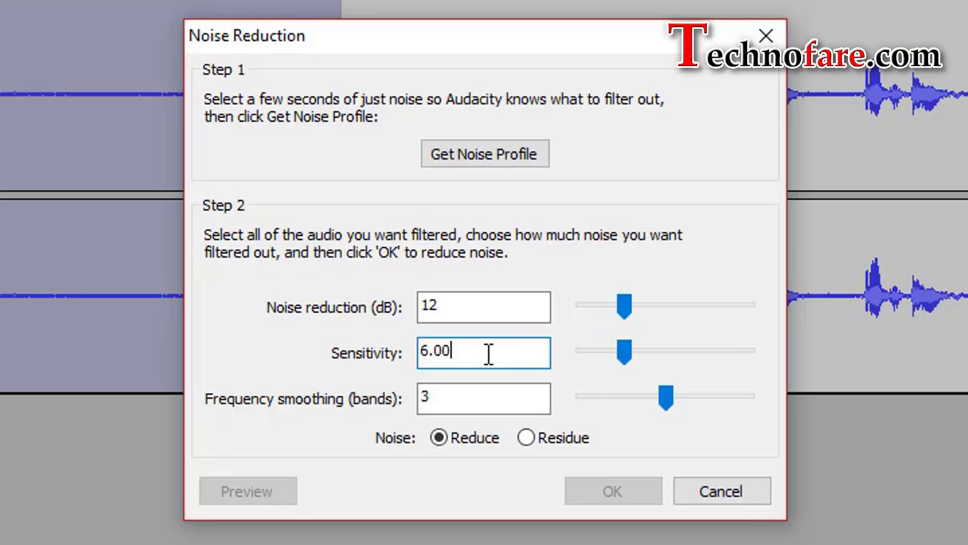
pyautogui.moveTo(510, 349)
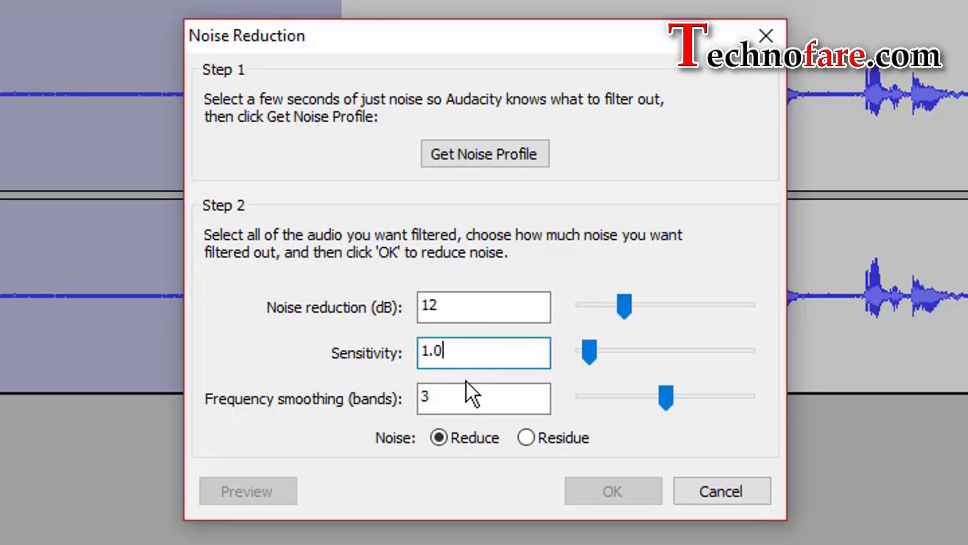
pyautogui.click(470, 307)
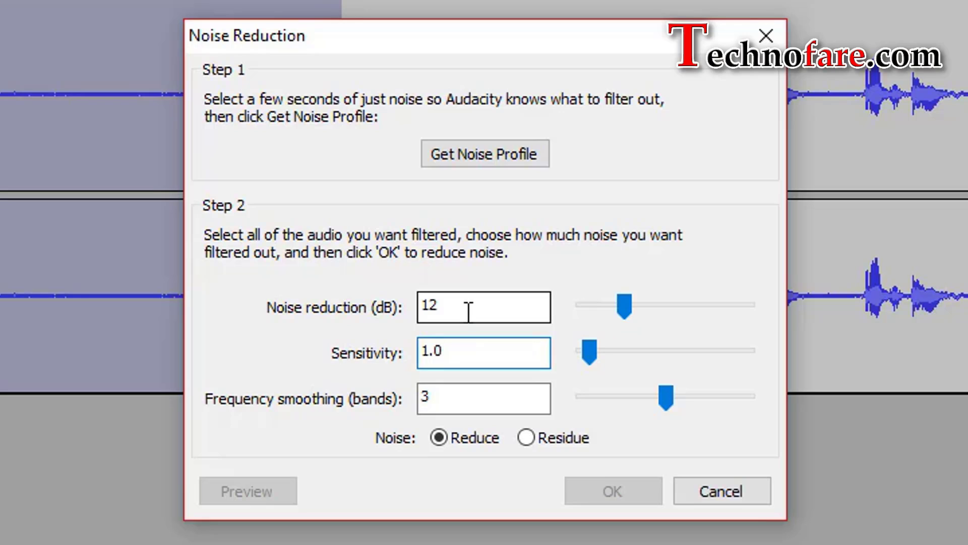
pyautogui.moveTo(691, 315)
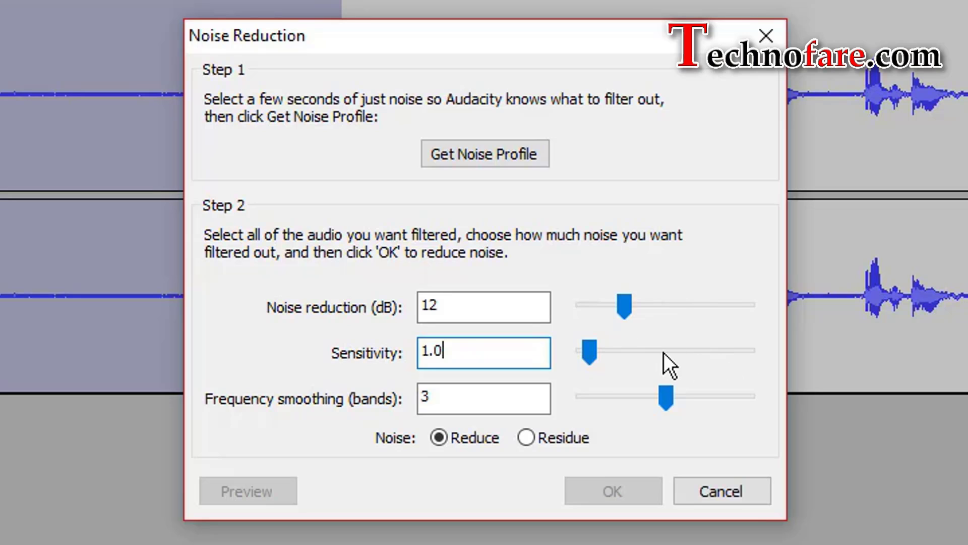
pyautogui.moveTo(650, 371)
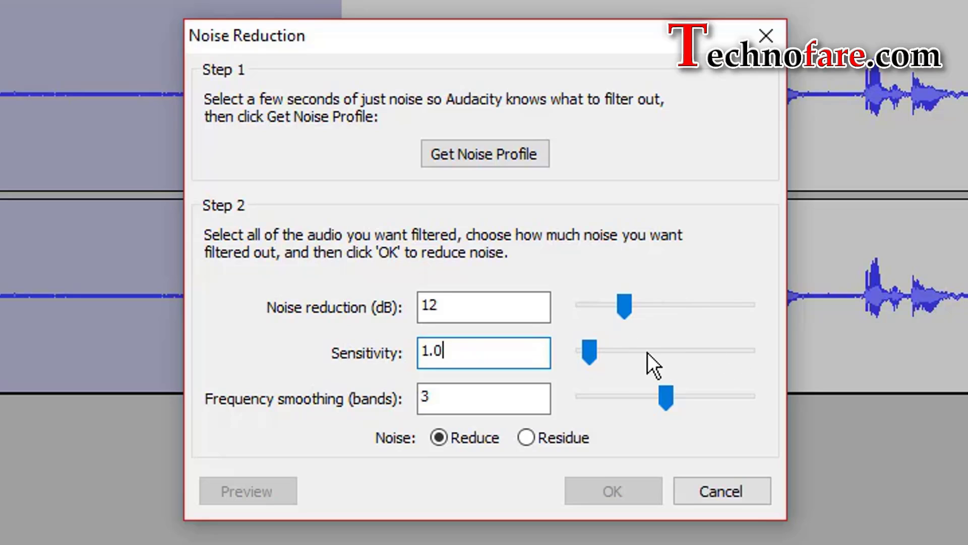
pyautogui.moveTo(693, 368)
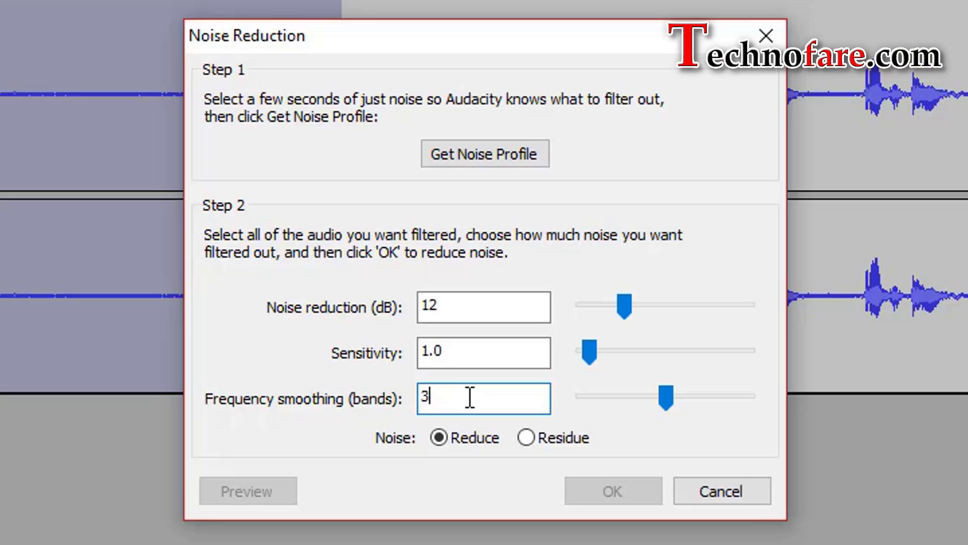
pyautogui.moveTo(490, 398)
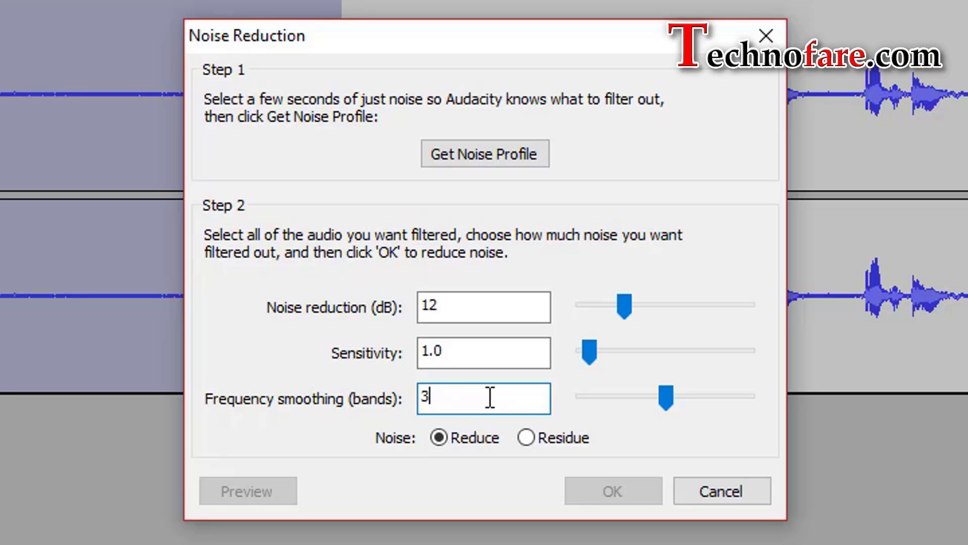
pyautogui.moveTo(458, 398)
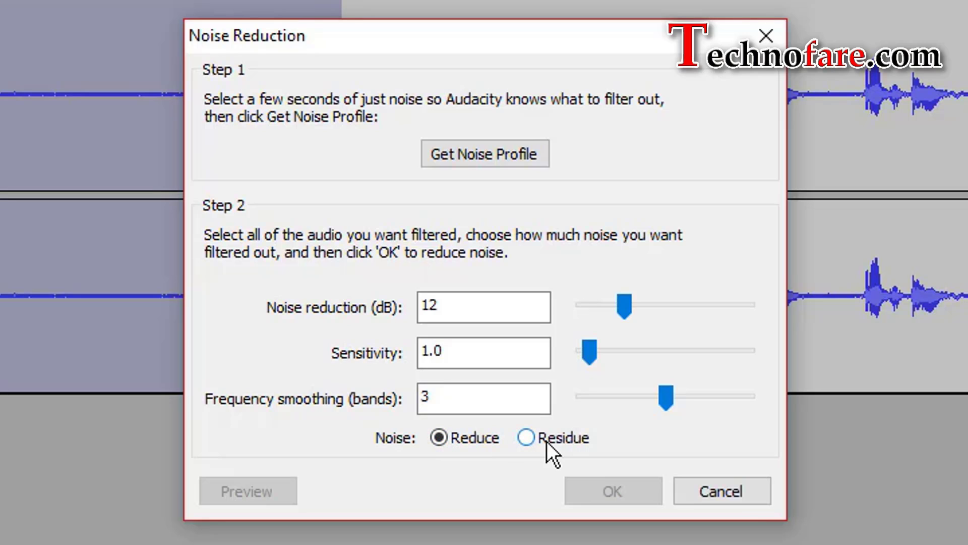
pyautogui.moveTo(560, 468)
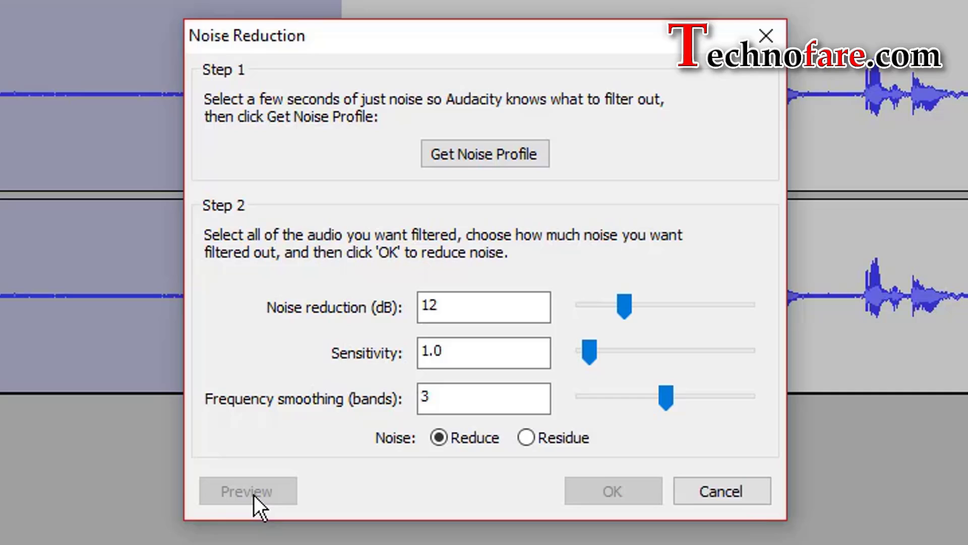
pyautogui.moveTo(393, 339)
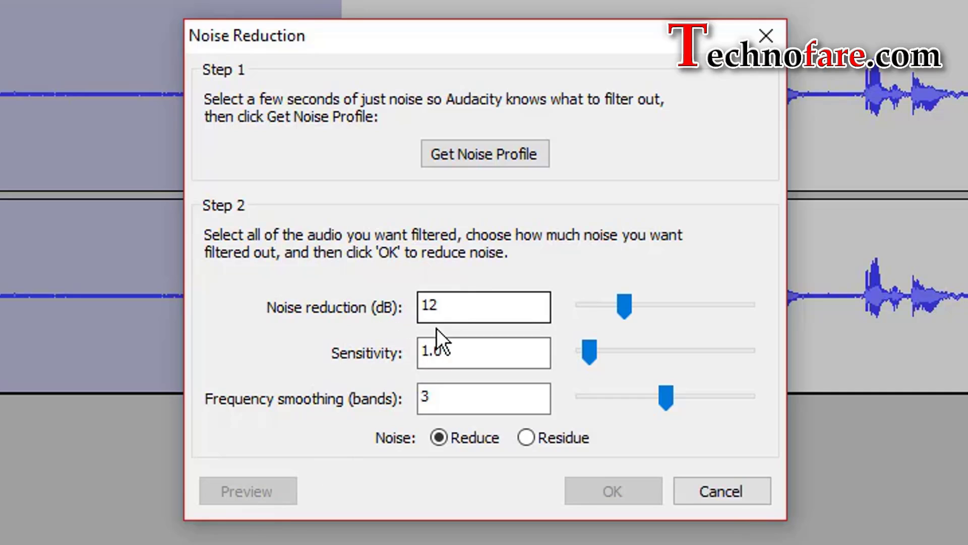
# Step: Adjust a slider in the Noise Reduction dialog before closing it
pyautogui.moveTo(623, 304); pyautogui.dragTo(747, 303)
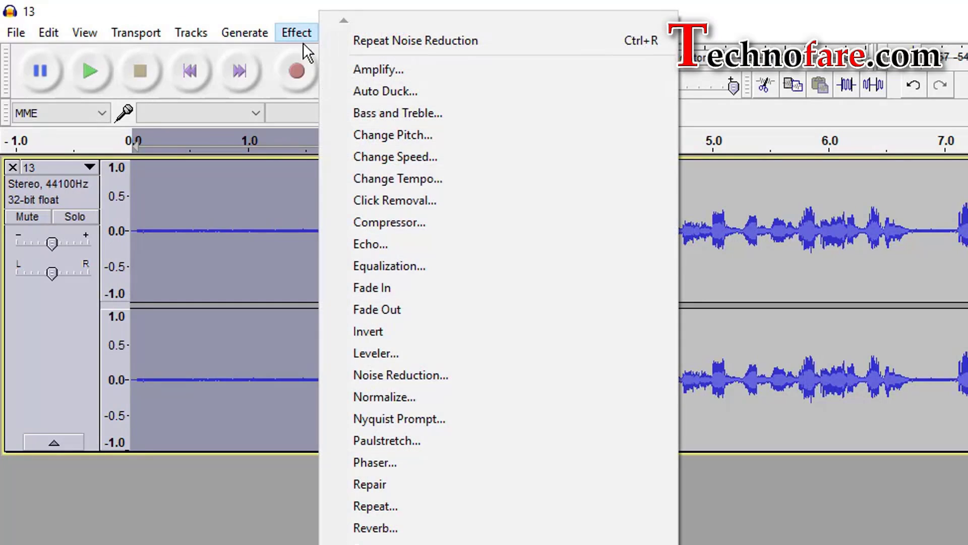
pyautogui.click(402, 375)
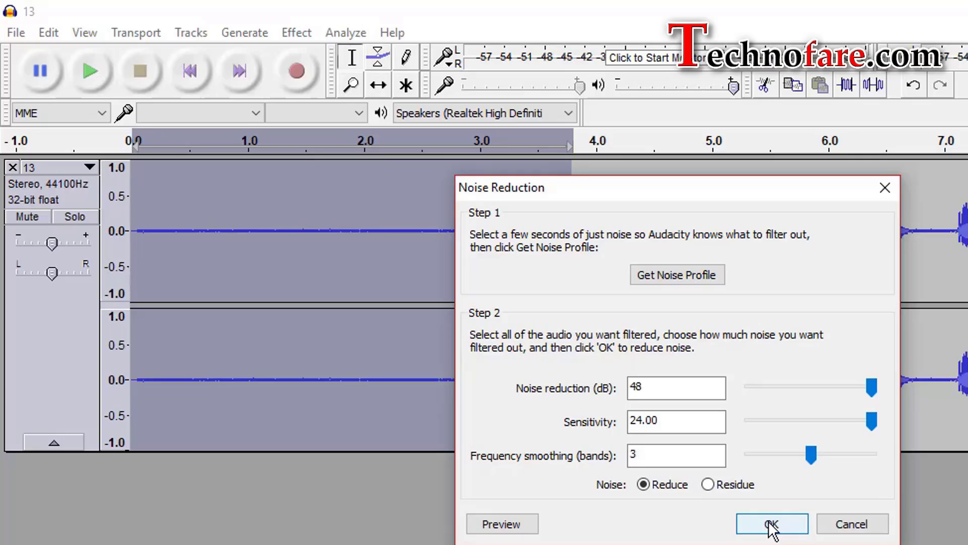
pyautogui.click(773, 524)
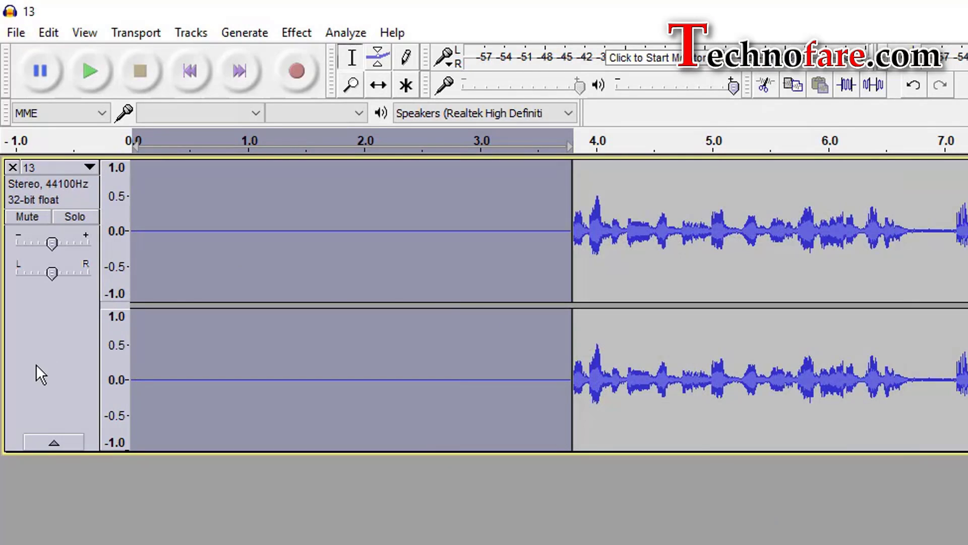
pyautogui.click(296, 32)
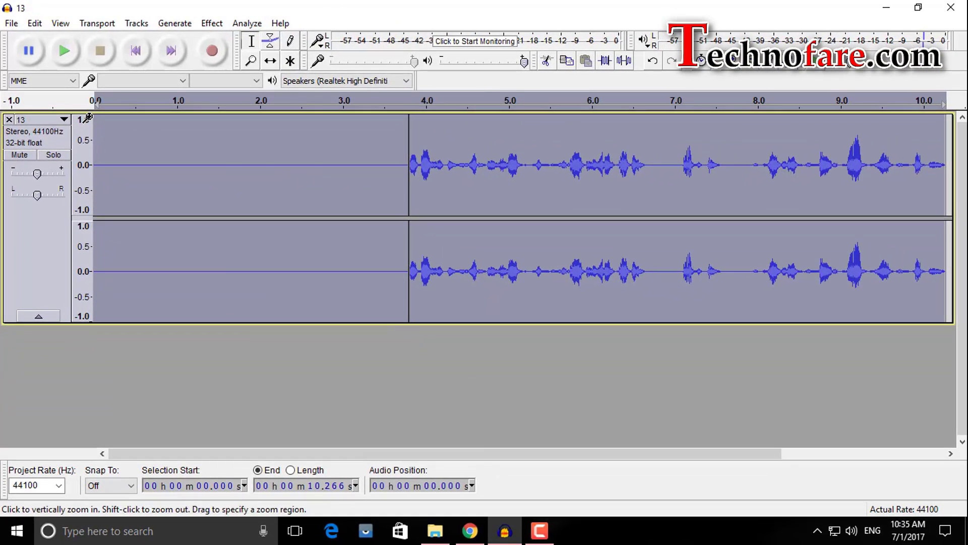
pyautogui.click(65, 50)
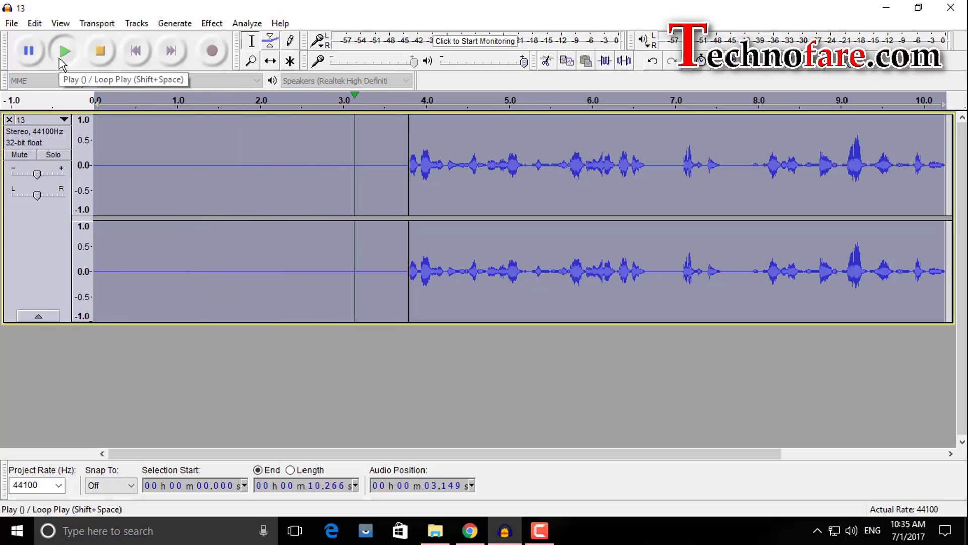
pyautogui.click(65, 51)
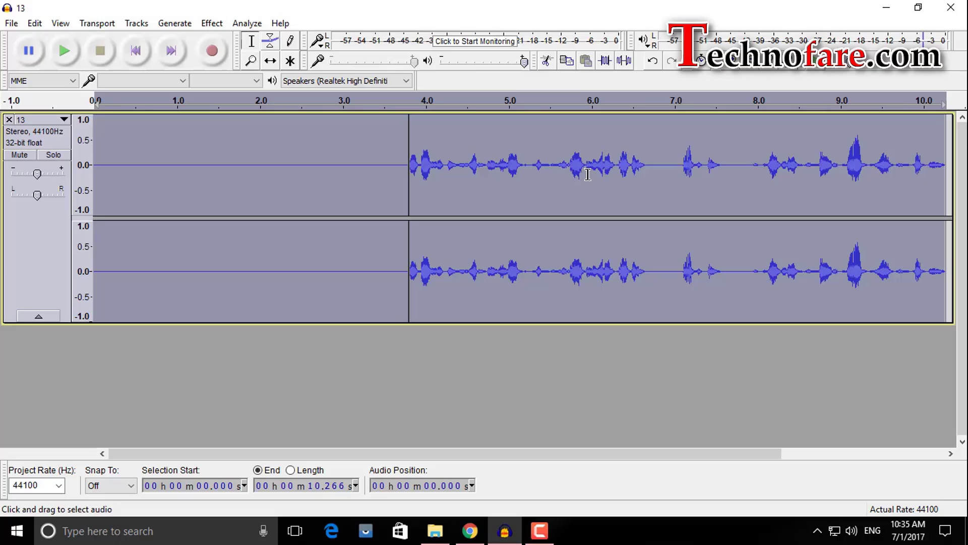
pyautogui.moveTo(664, 166)
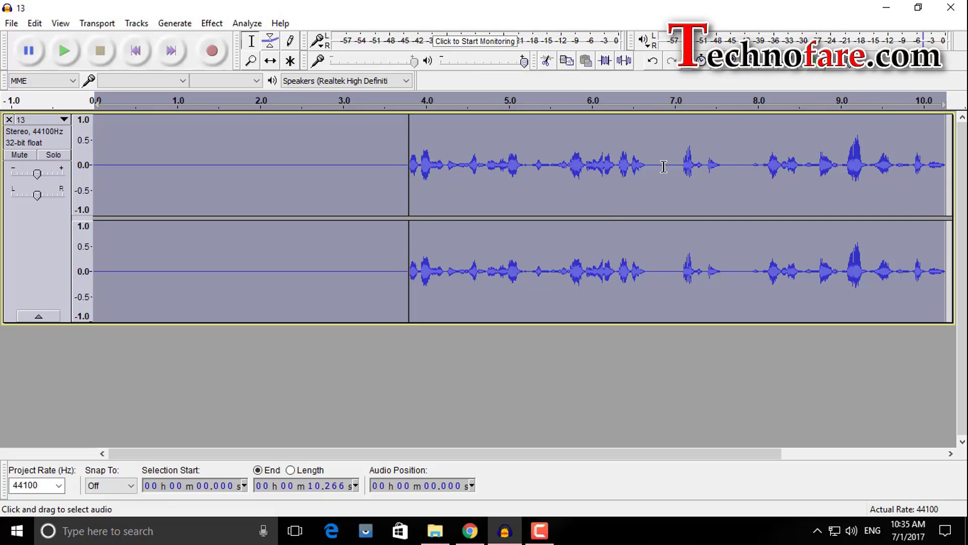
pyautogui.moveTo(617, 181)
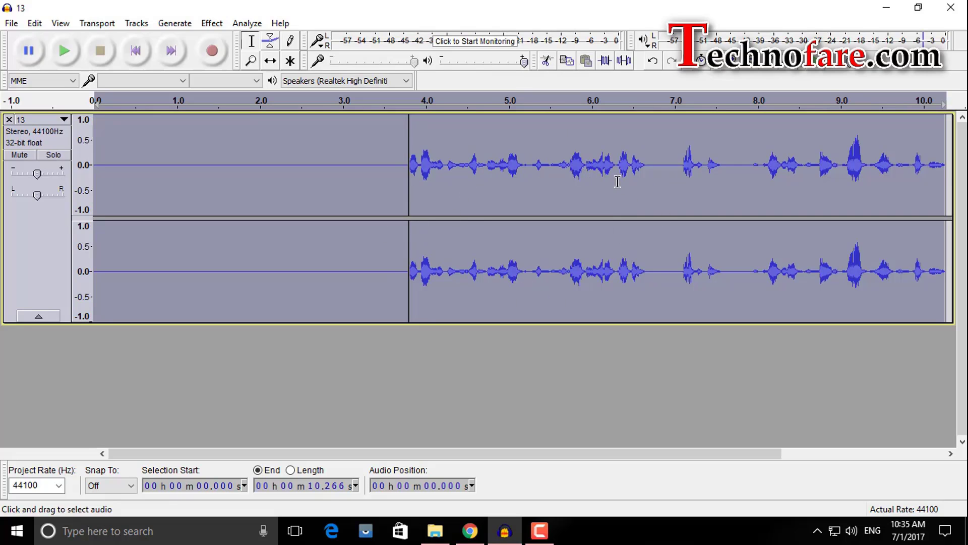
pyautogui.moveTo(236, 121)
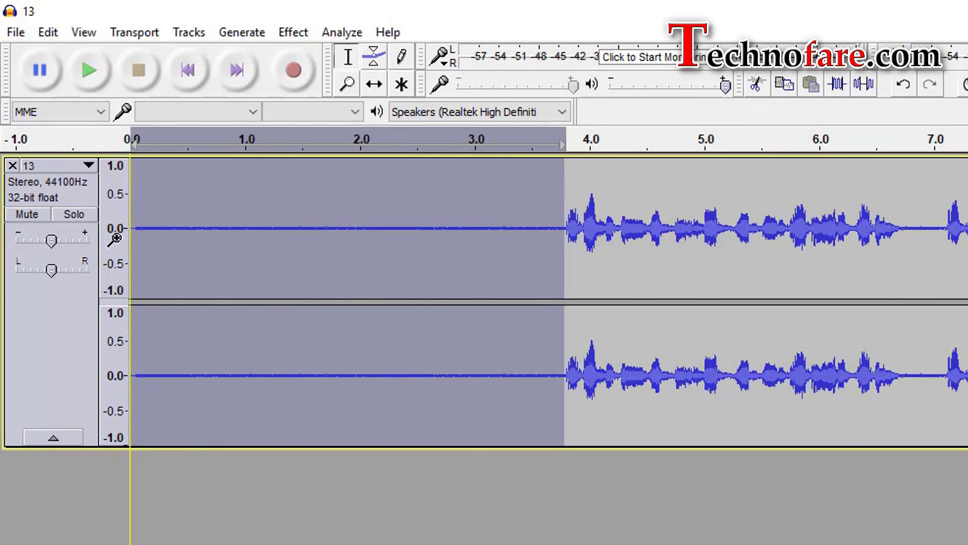
# Step: Capture the fan noise profile with reduction and sensitivity both dragged to zero
pyautogui.click(293, 31)
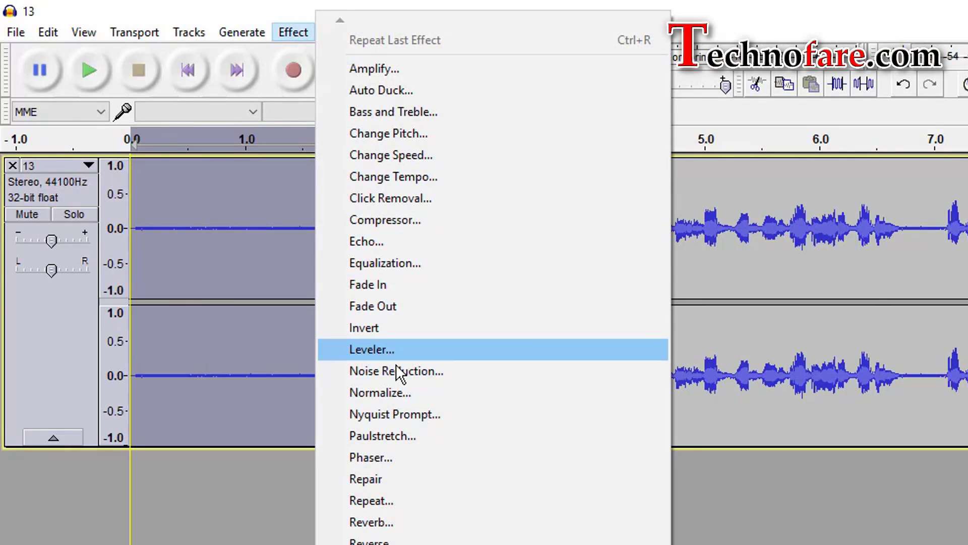
pyautogui.click(396, 372)
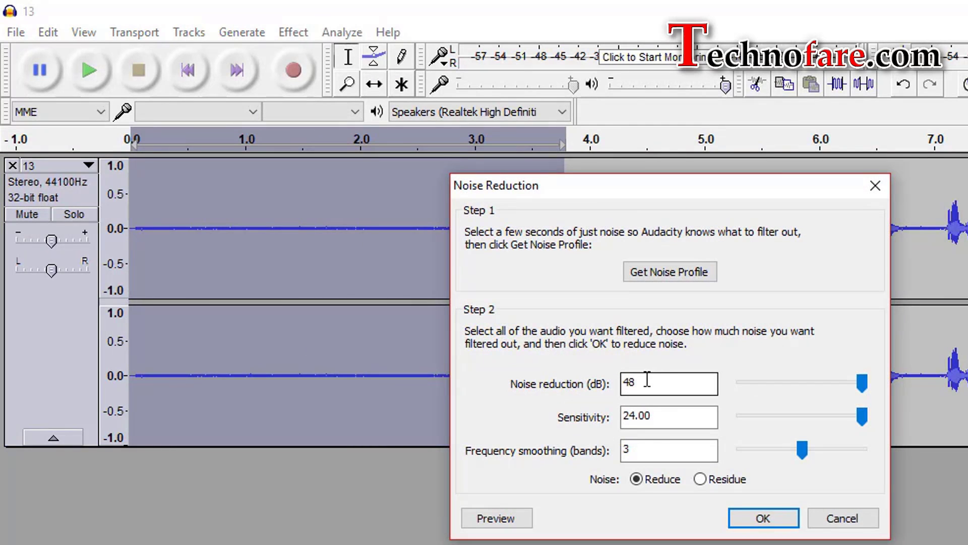
pyautogui.moveTo(862, 381); pyautogui.dragTo(741, 382)
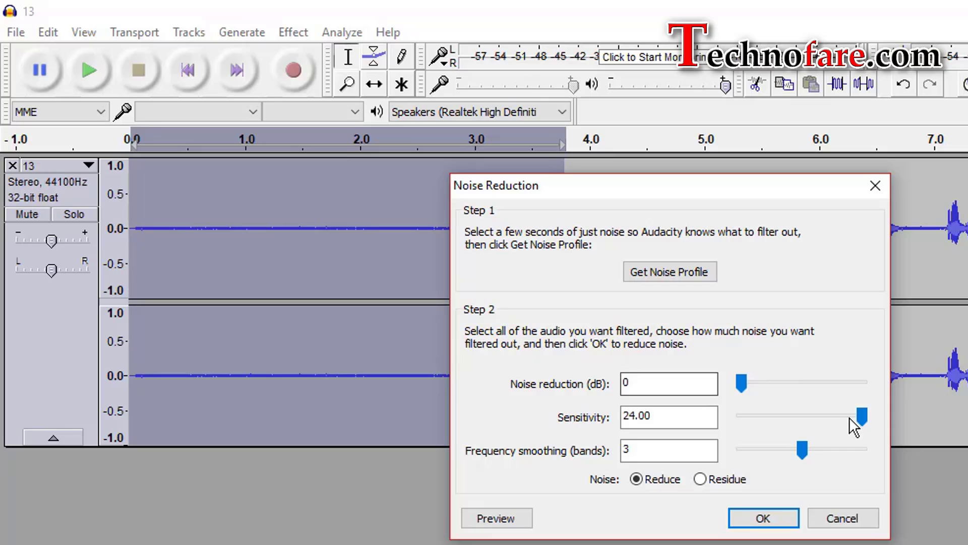
pyautogui.moveTo(858, 415); pyautogui.dragTo(742, 416)
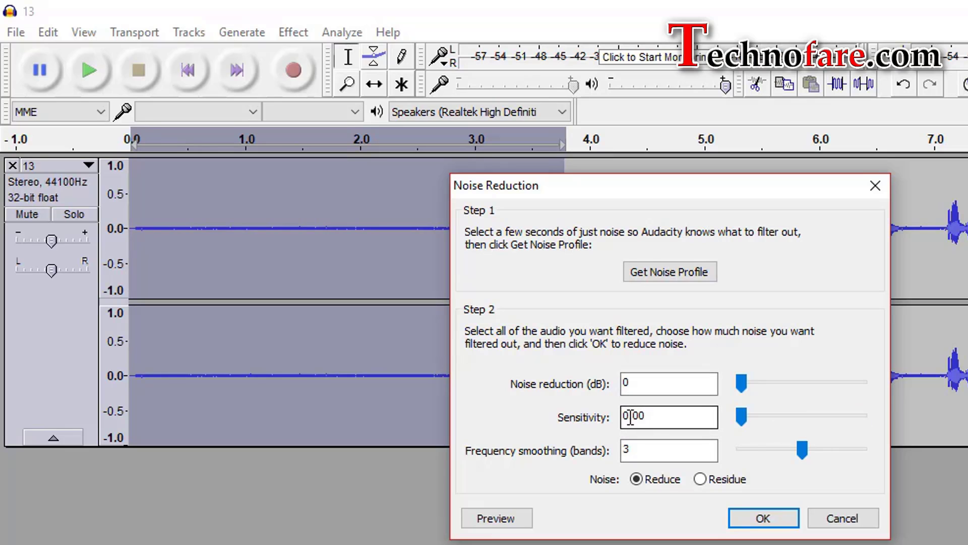
pyautogui.click(764, 517)
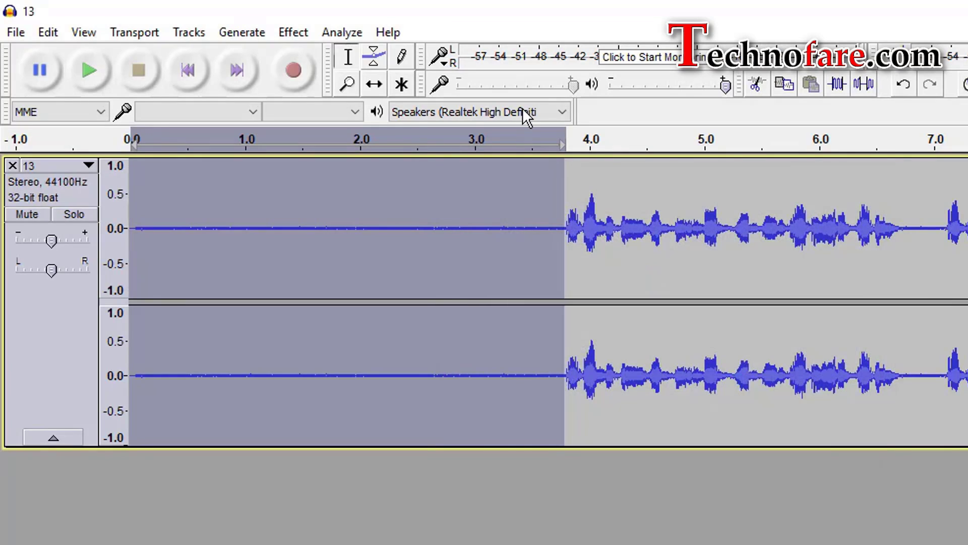
# Step: Apply Noise Reduction at 0 dB reduction and 0.00 sensitivity to the selection
pyautogui.click(292, 32)
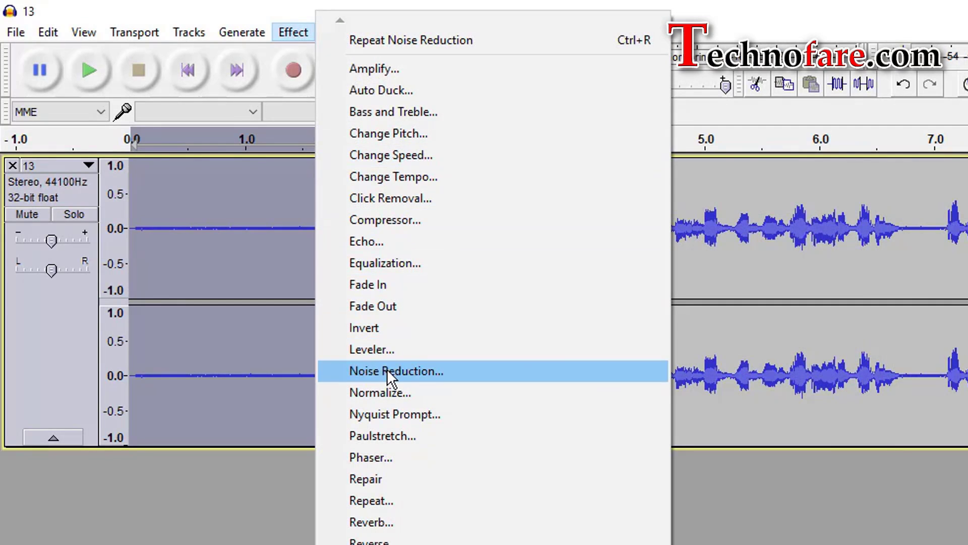
pyautogui.click(396, 371)
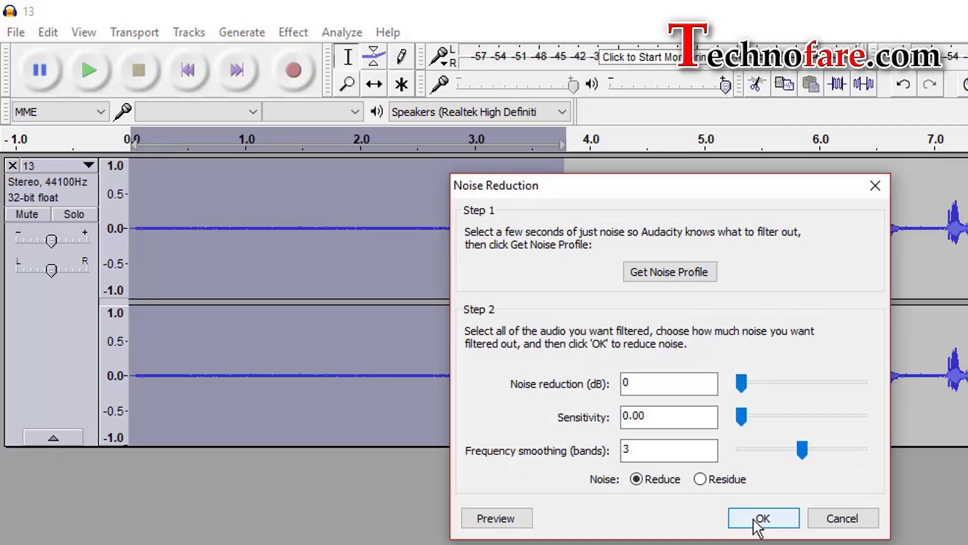
pyautogui.click(764, 531)
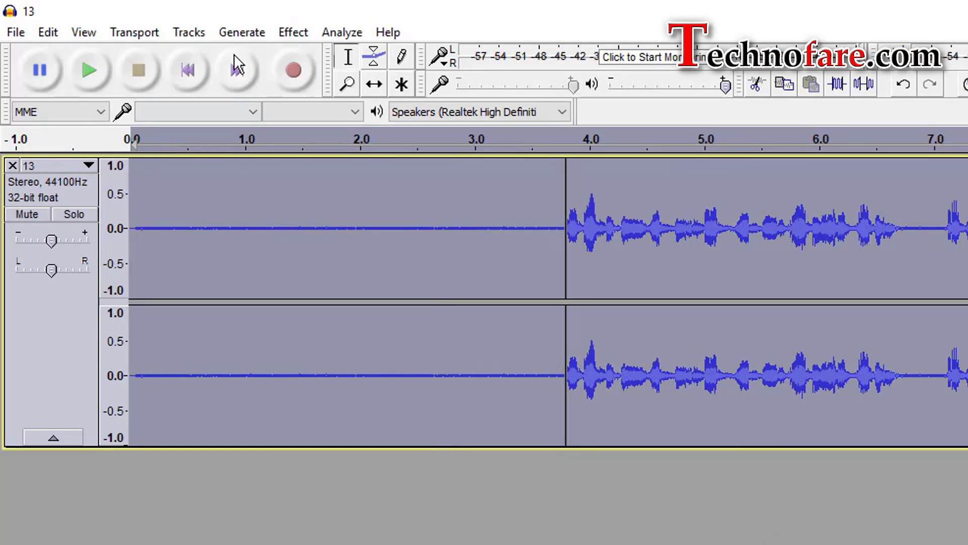
pyautogui.click(293, 32)
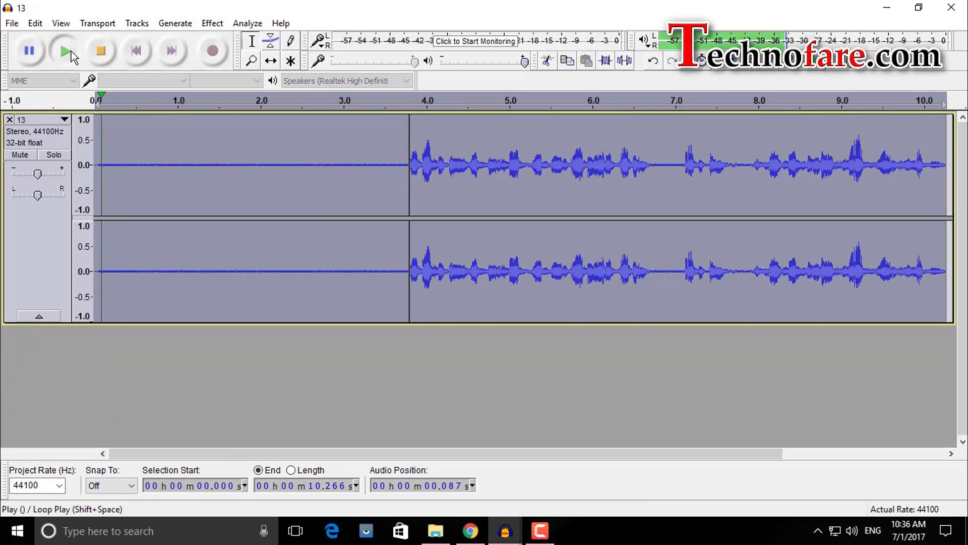
pyautogui.click(65, 50)
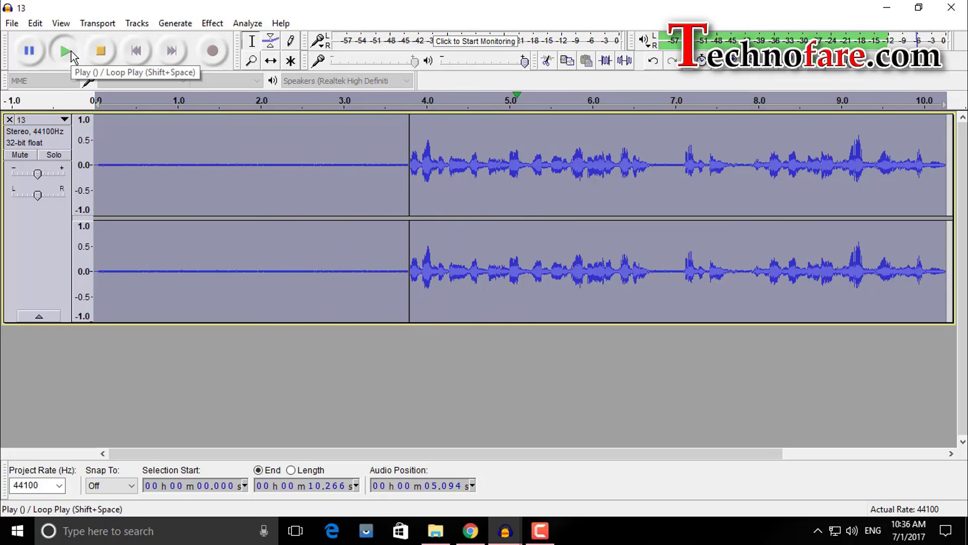
pyautogui.click(64, 51)
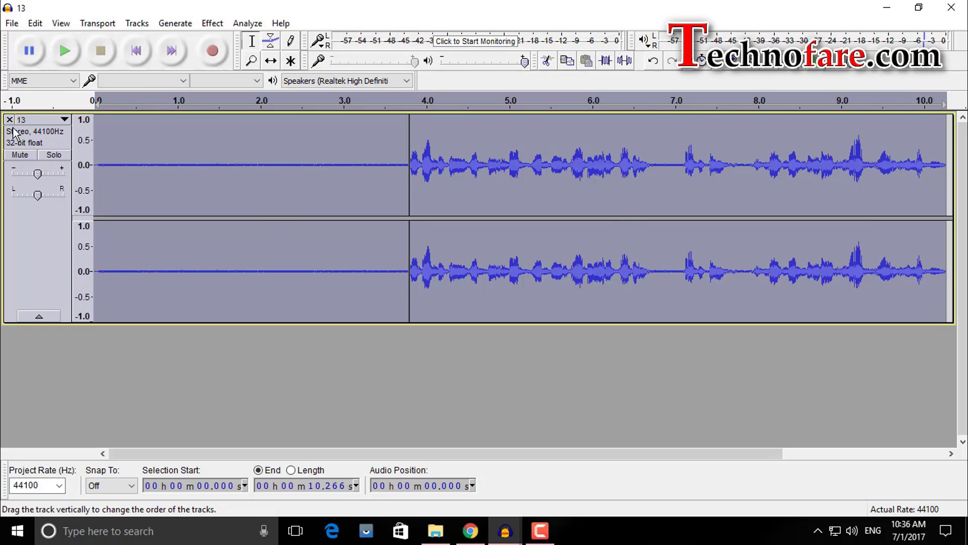
# Step: Discard the test-processed track and reopen the original voice recording for Noise Reduction
pyautogui.click(17, 23)
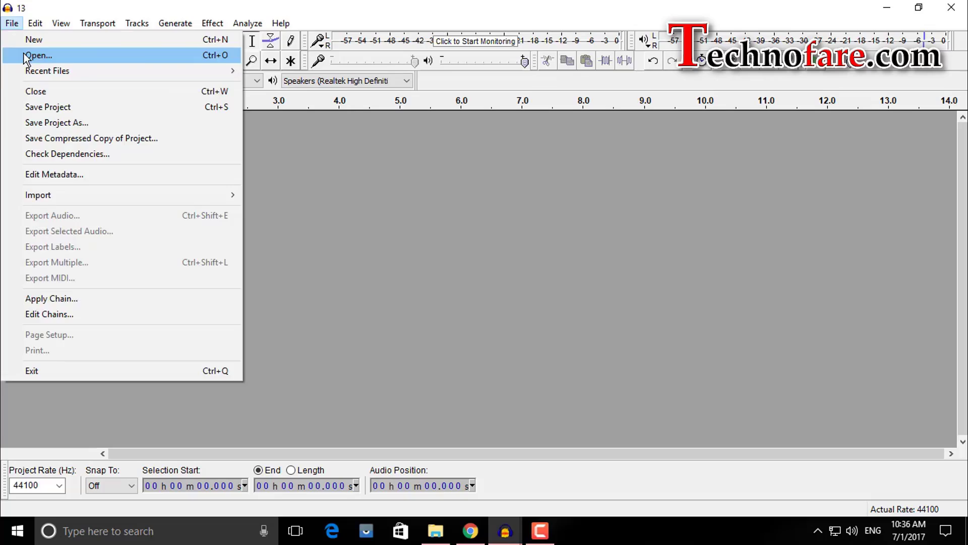
pyautogui.click(36, 56)
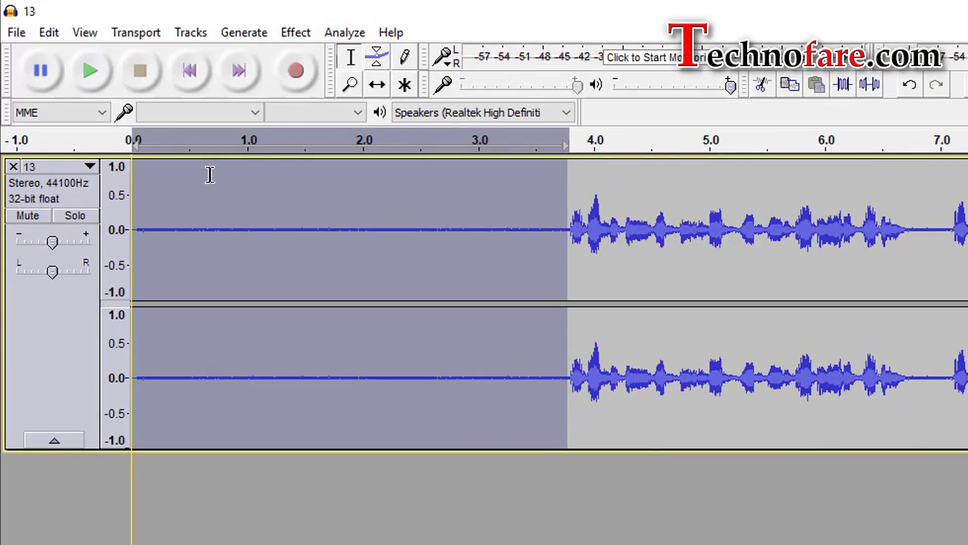
pyautogui.click(294, 31)
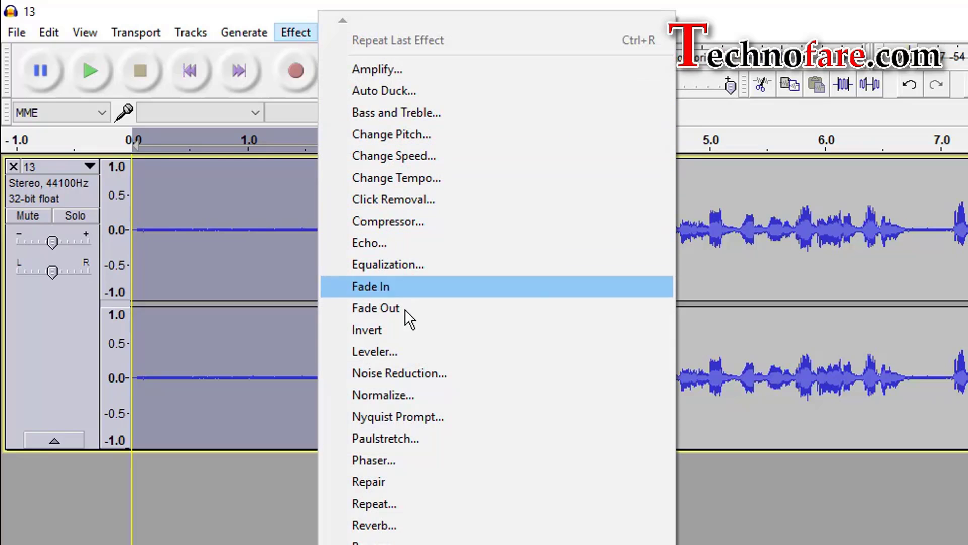
pyautogui.click(400, 374)
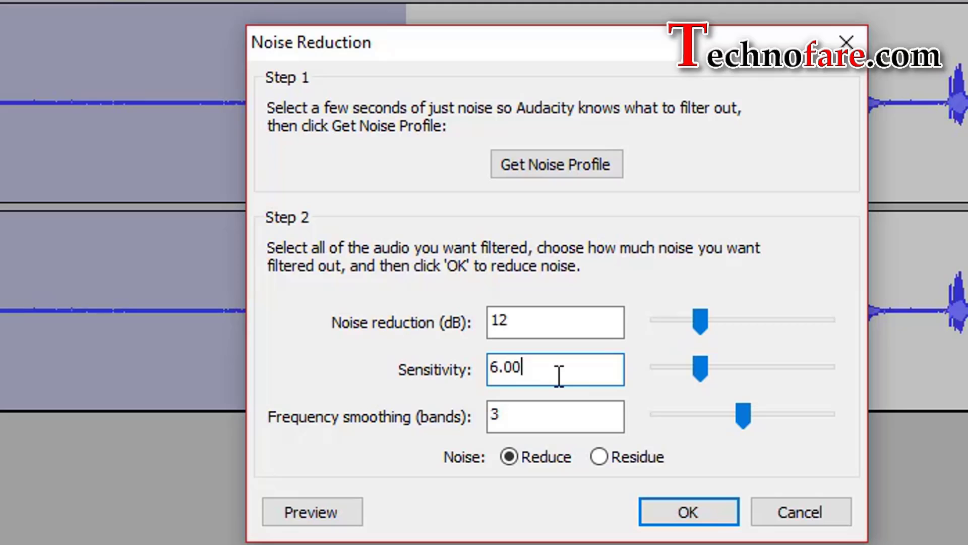
# Step: Capture a fresh noise profile and apply Noise Reduction at 12 dB, sensitivity 6.00
pyautogui.click(555, 415)
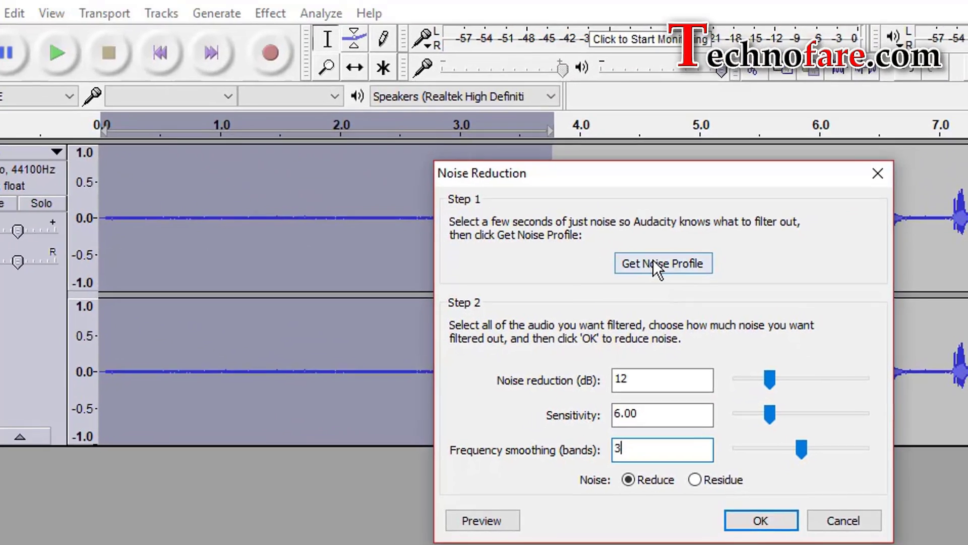
pyautogui.click(761, 534)
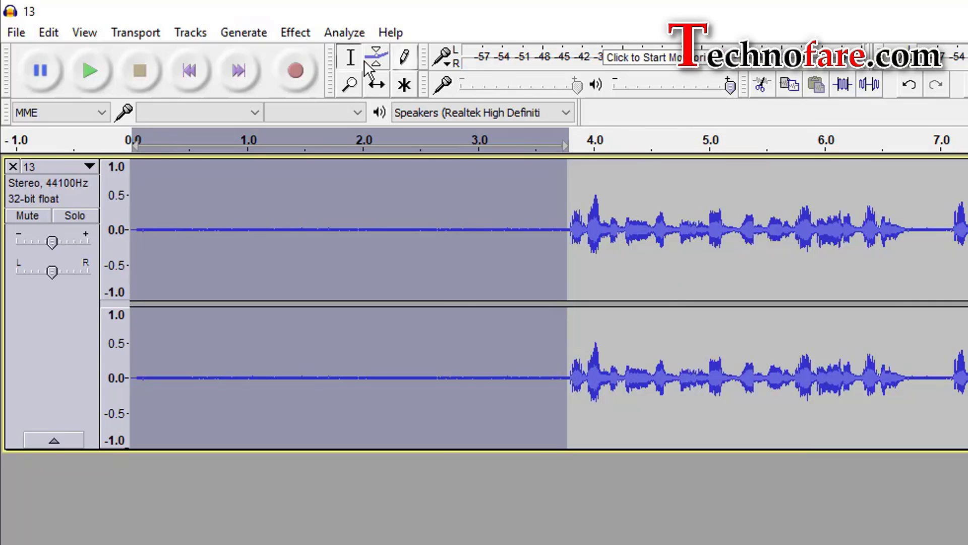
pyautogui.click(294, 32)
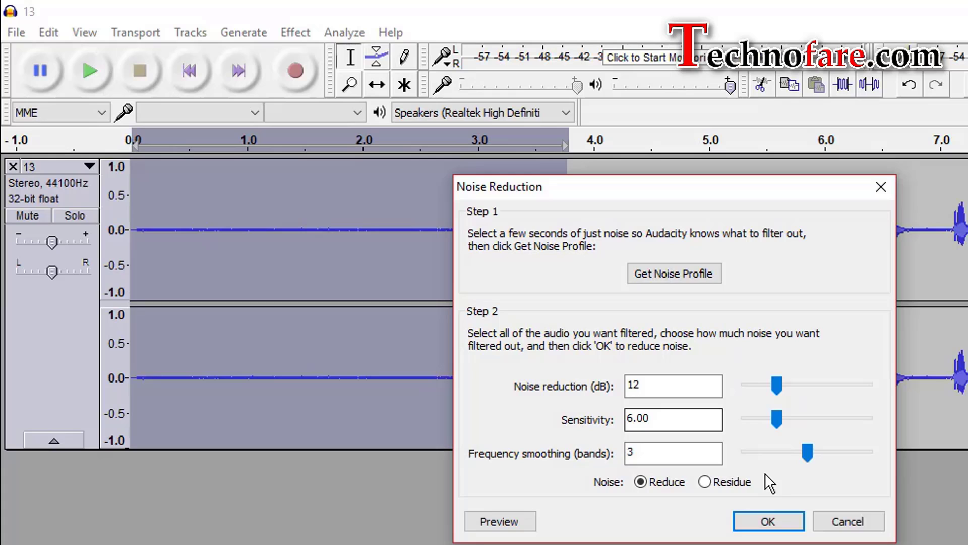
pyautogui.click(768, 535)
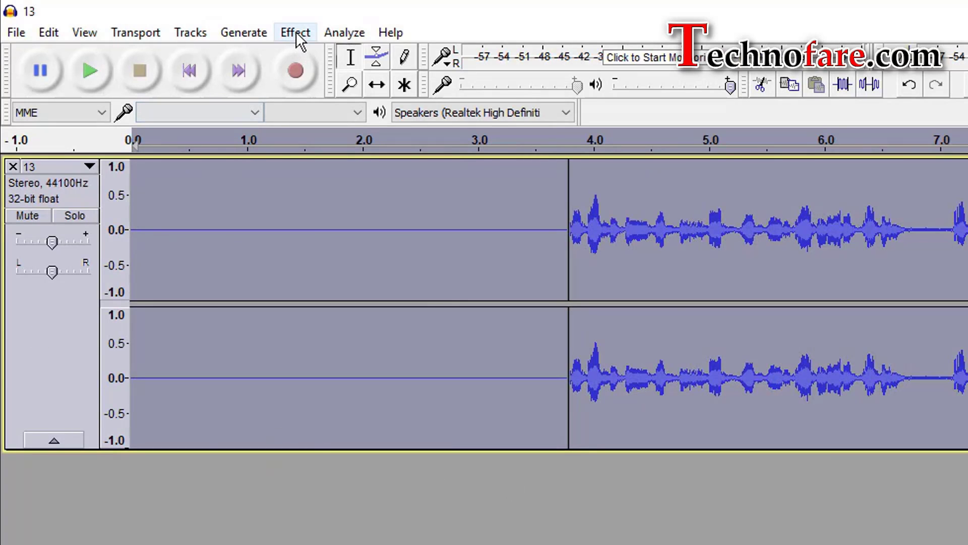
pyautogui.click(295, 32)
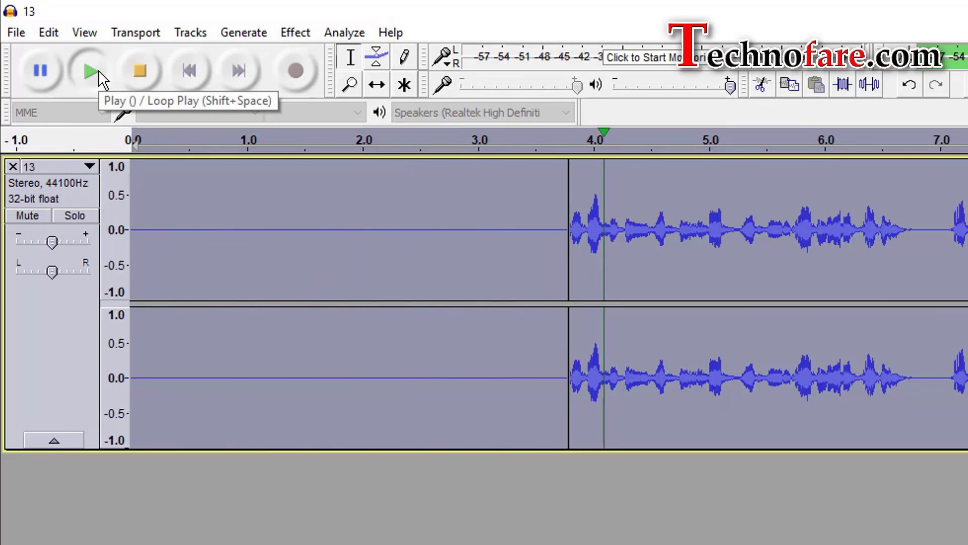
pyautogui.click(89, 71)
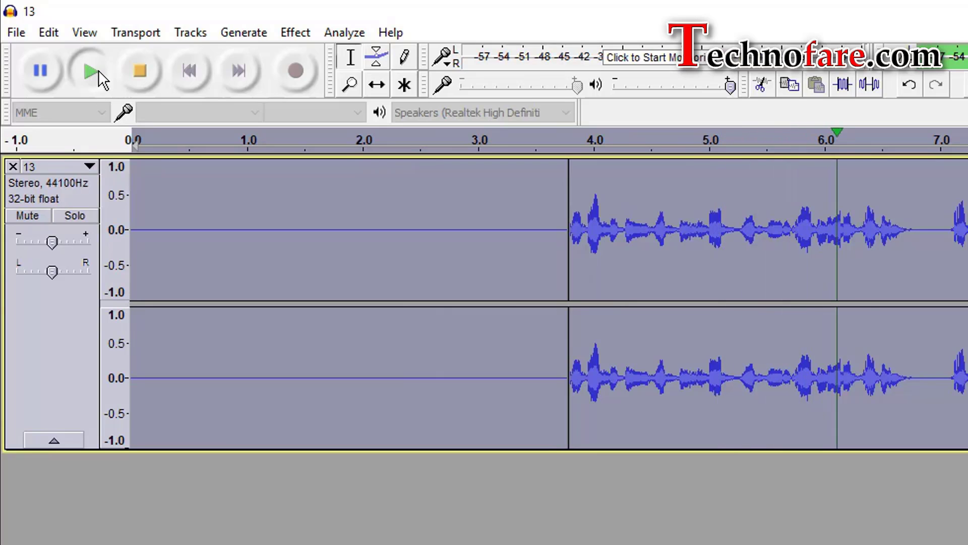